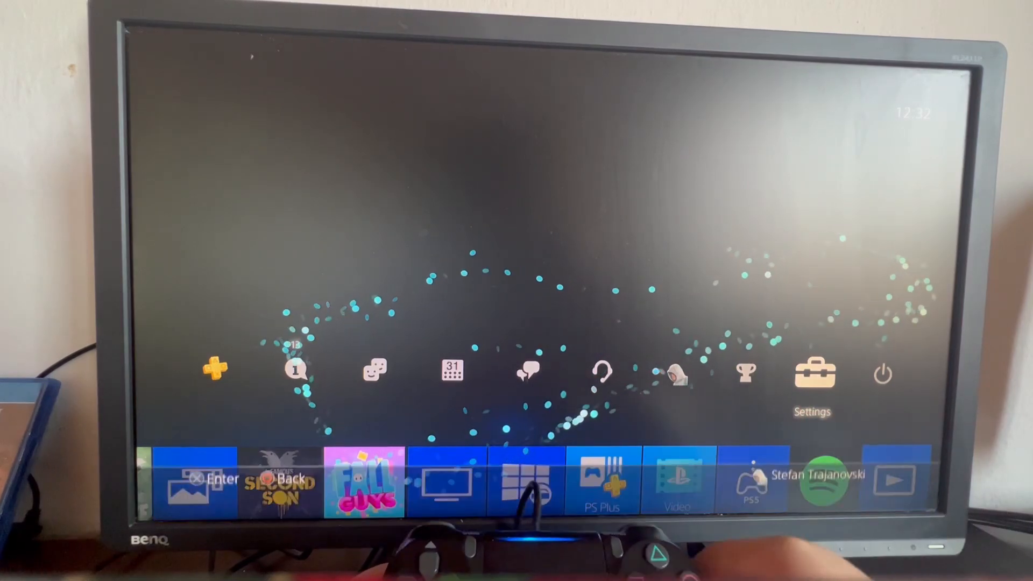
Step: Open Settings from the PS4 function screen and scroll down the settings list
left_click(812, 374)
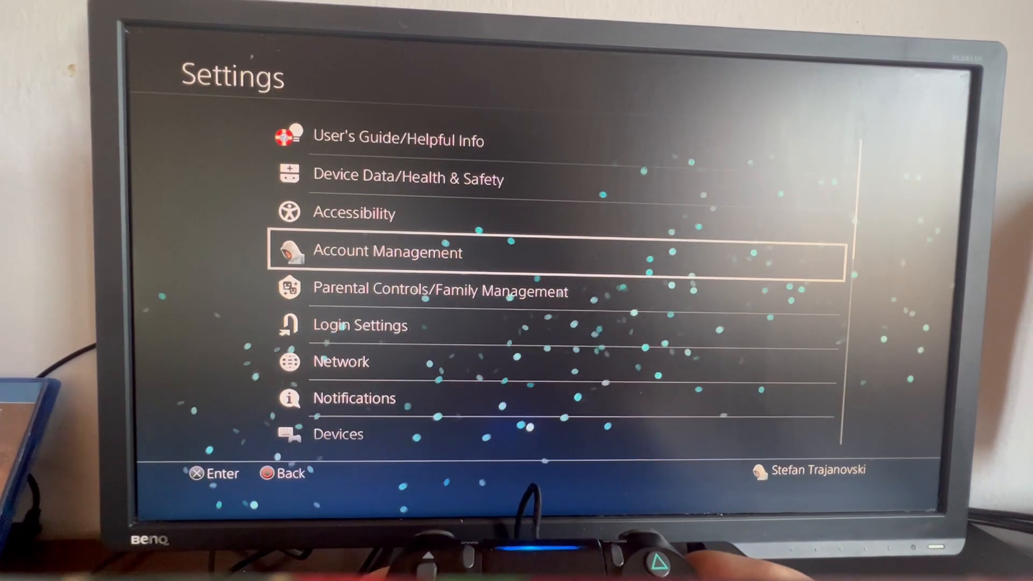
scroll("down", 3)
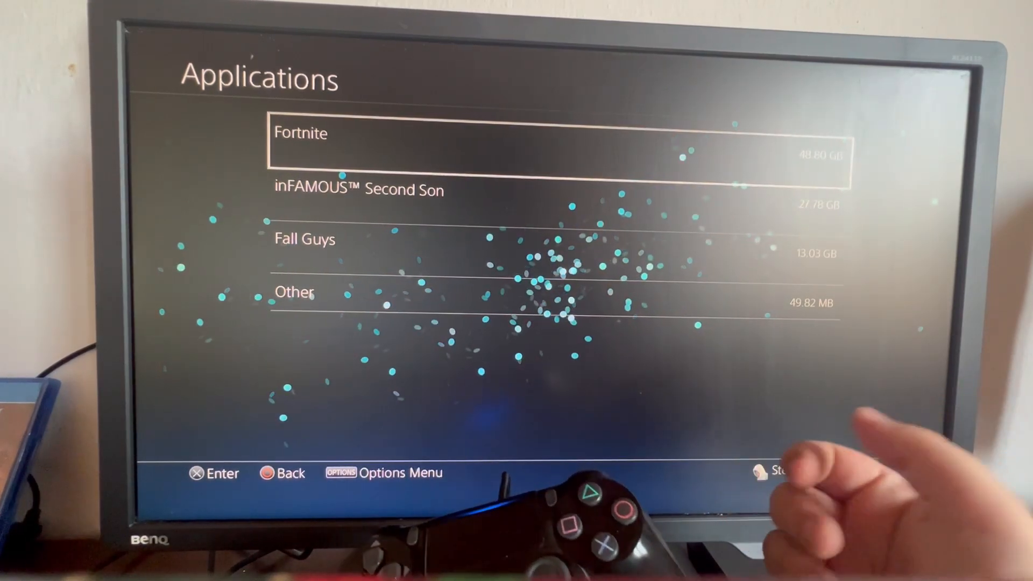
Step: Highlight Fall Guys in the storage Applications list
key("down")
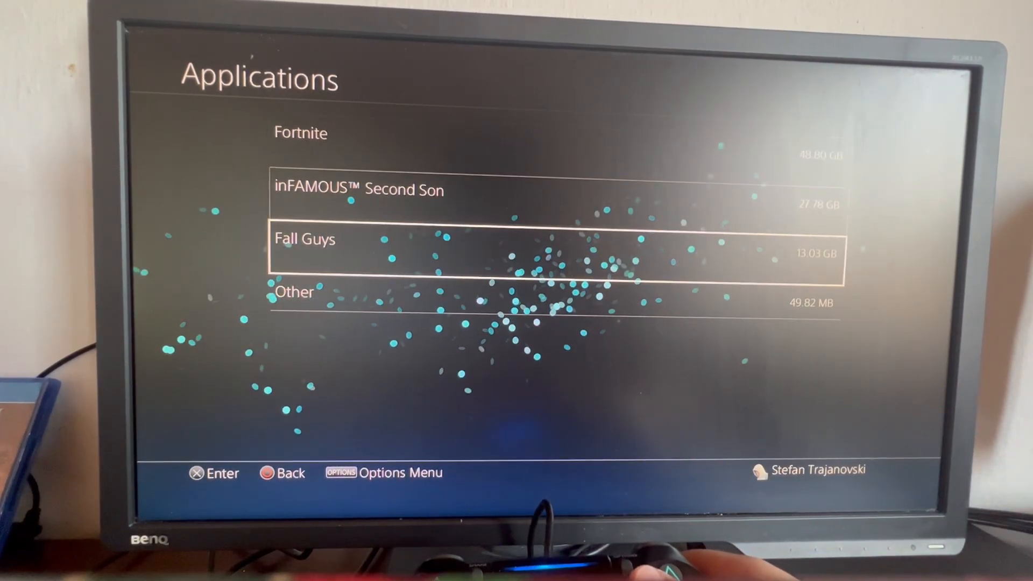